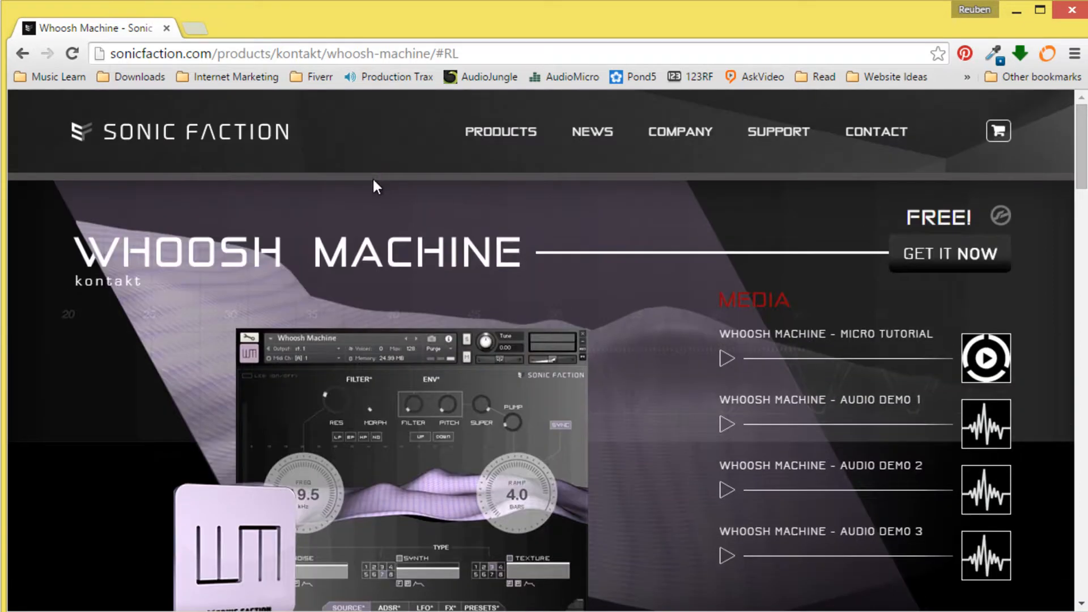
pyautogui.moveTo(445, 241)
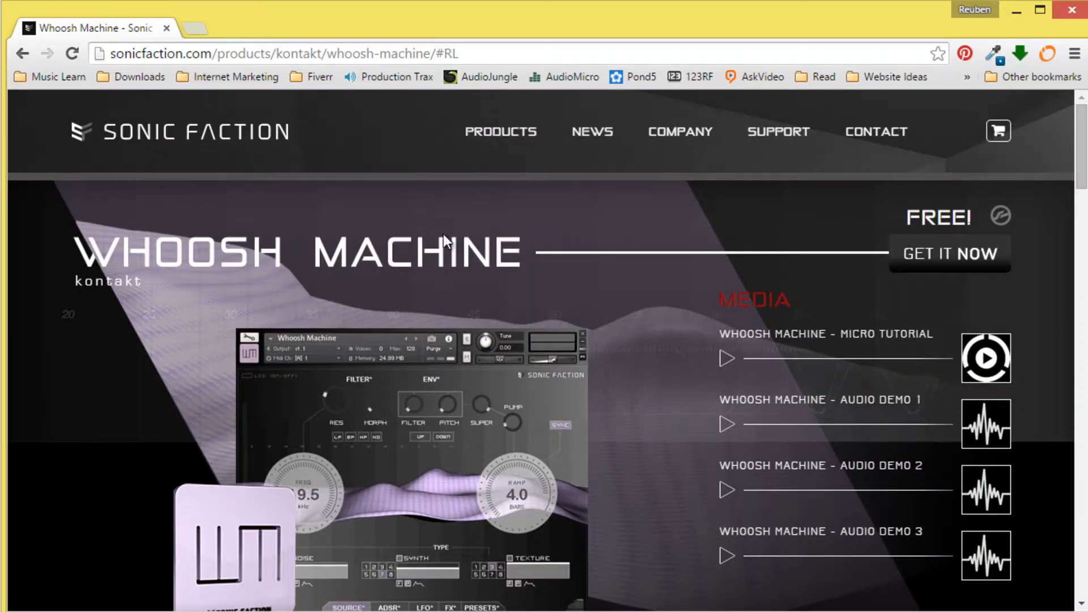
pyautogui.moveTo(729, 232)
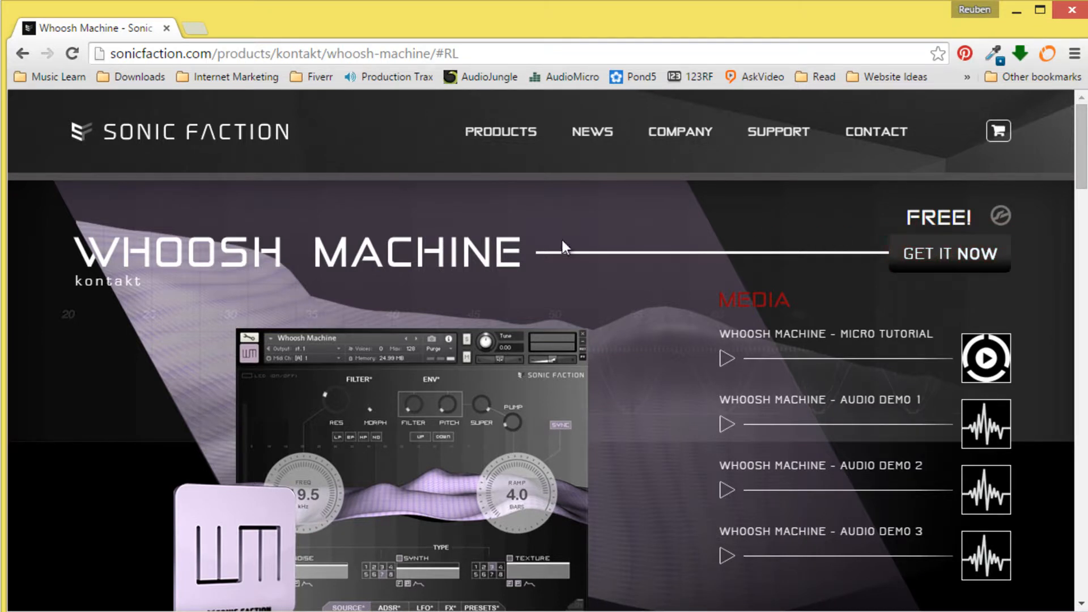
pyautogui.moveTo(389, 232)
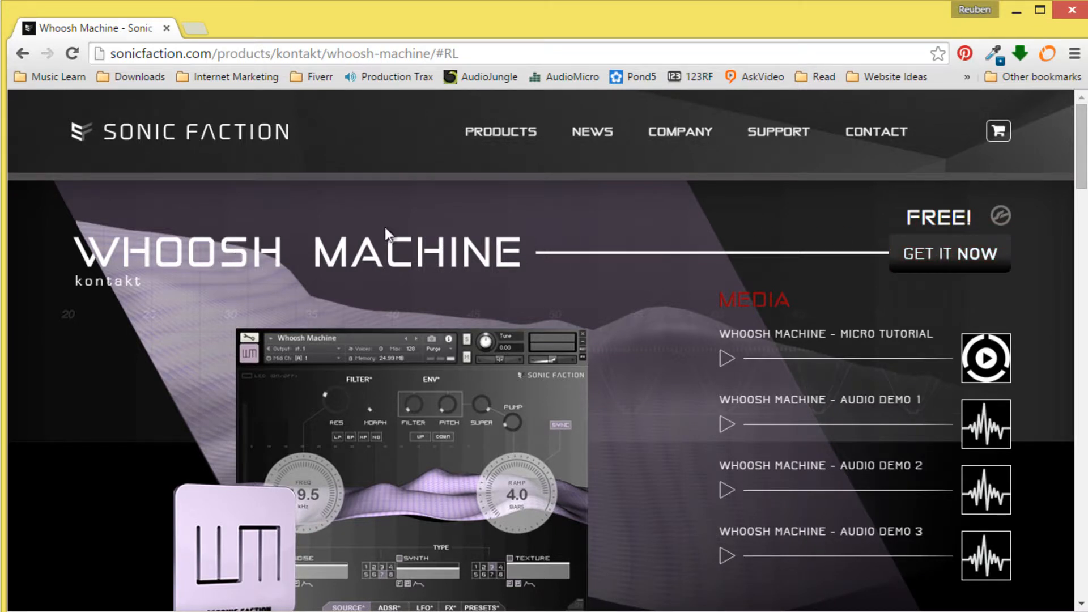
pyautogui.moveTo(533, 261)
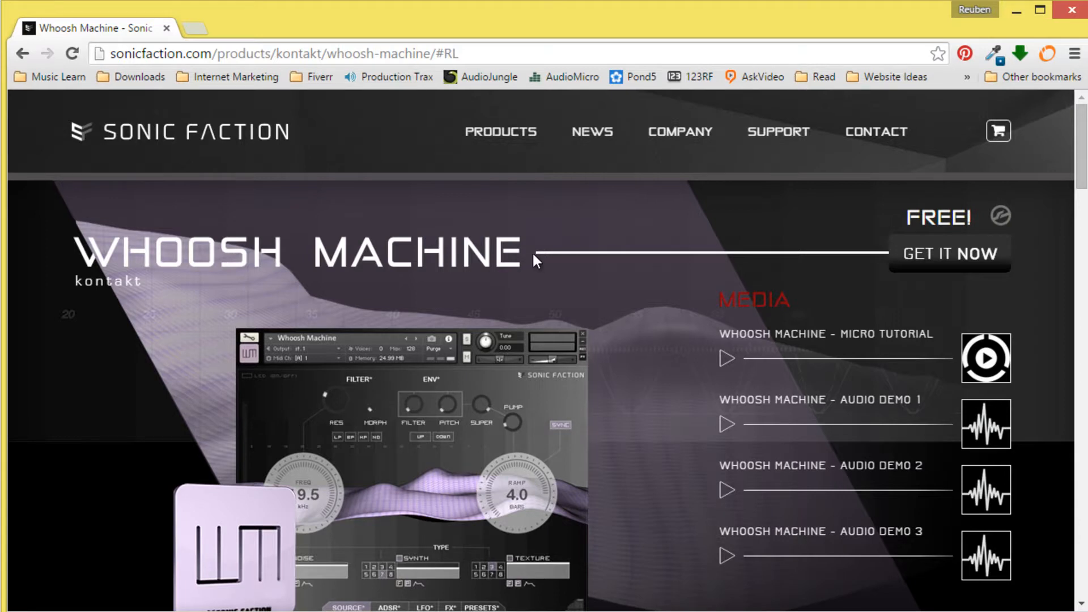
# - Browse to Vstplugins > Whoosh_Machine_Kontakt > Instruments and load Whoosh Machine.nki into the rack
pyautogui.scroll(-3)
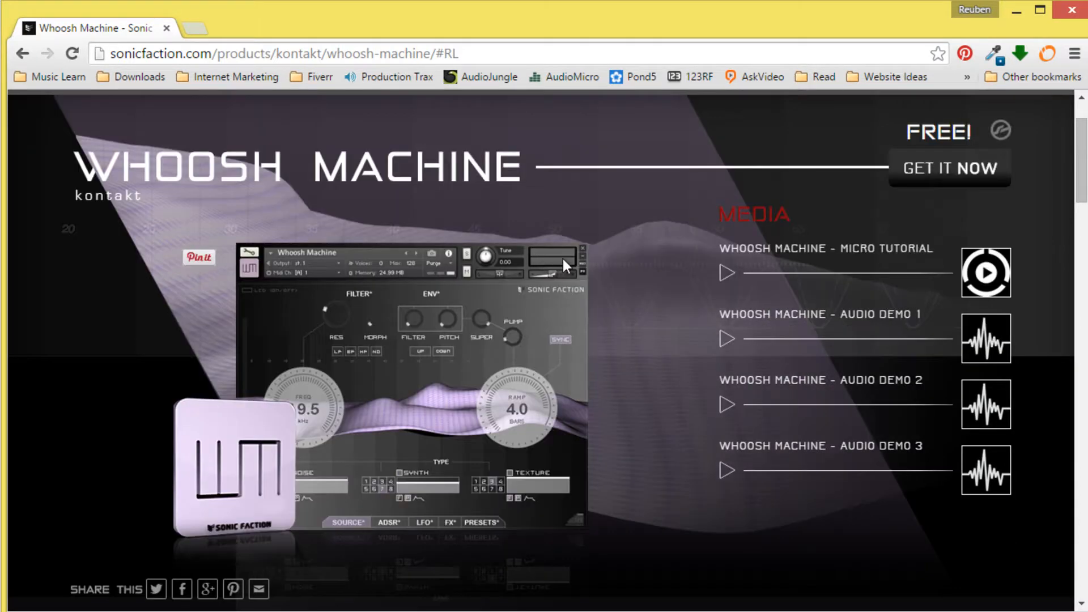
pyautogui.moveTo(222, 205)
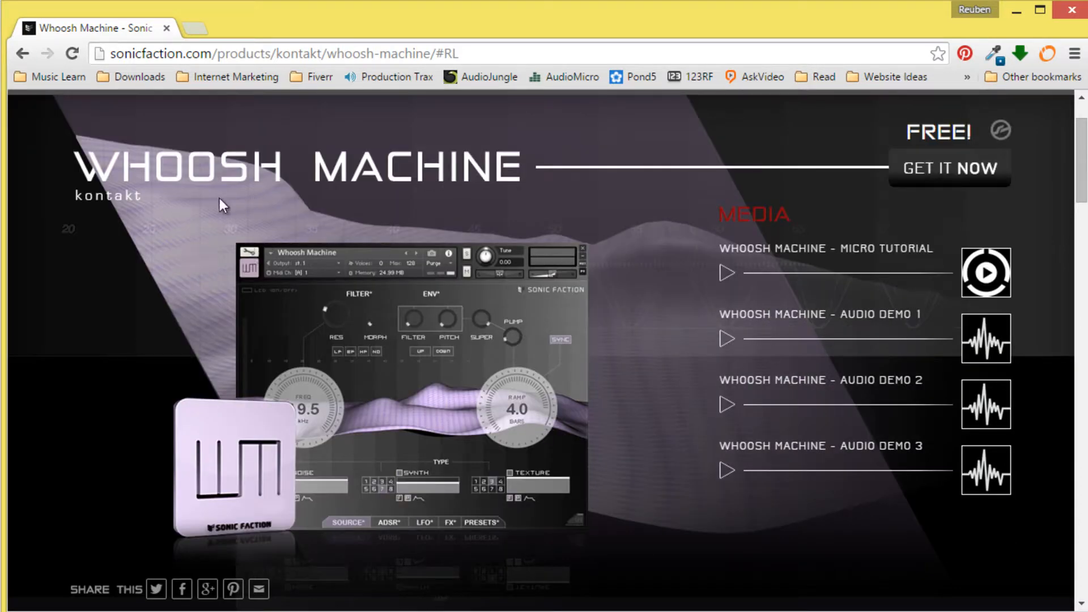
pyautogui.moveTo(561, 202)
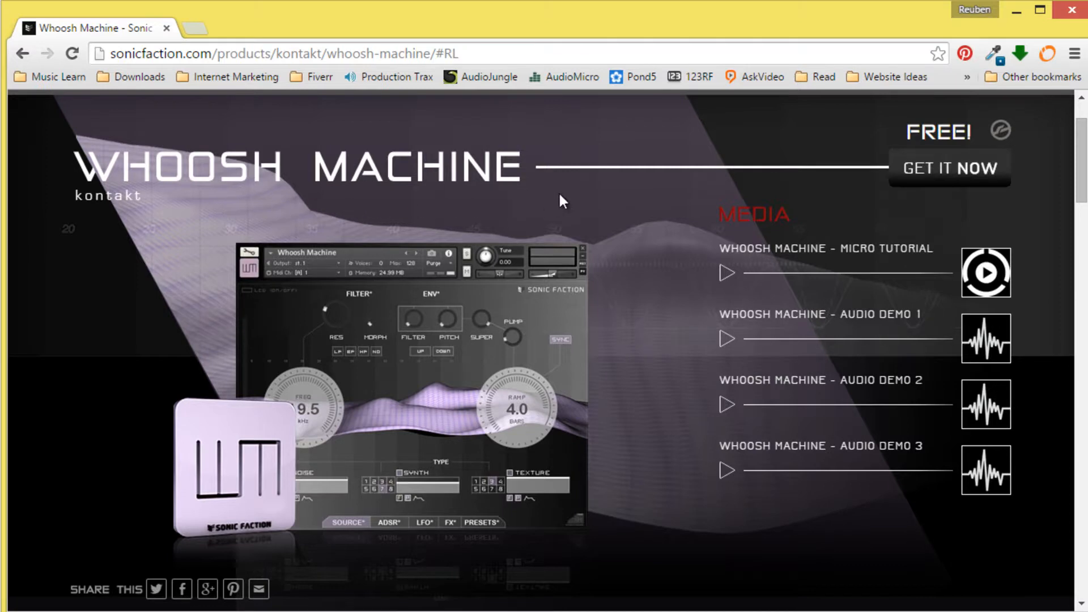
pyautogui.scroll(-3)
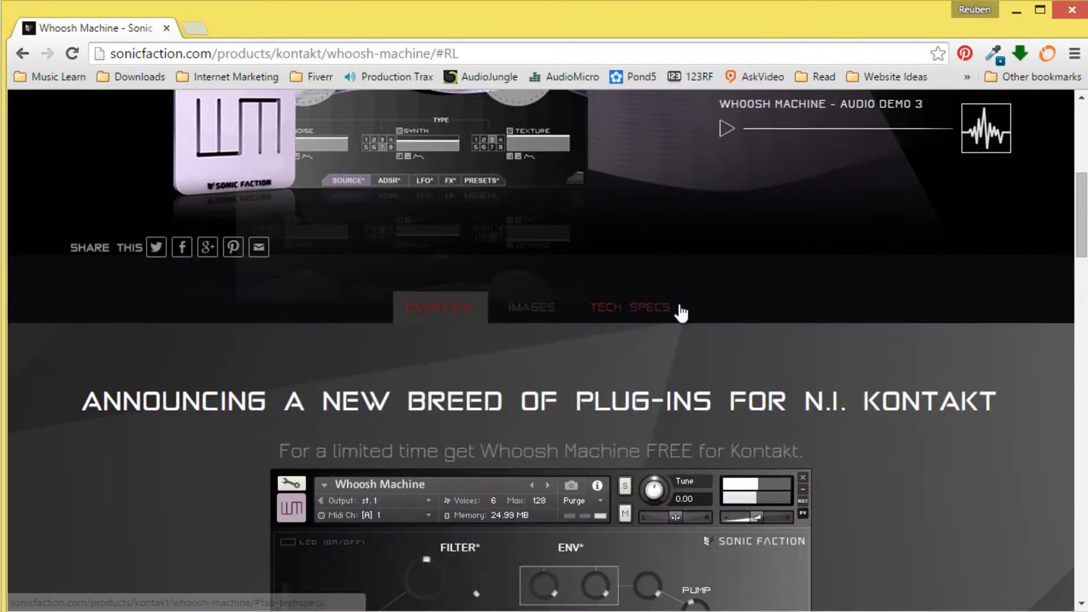
pyautogui.scroll(-3)
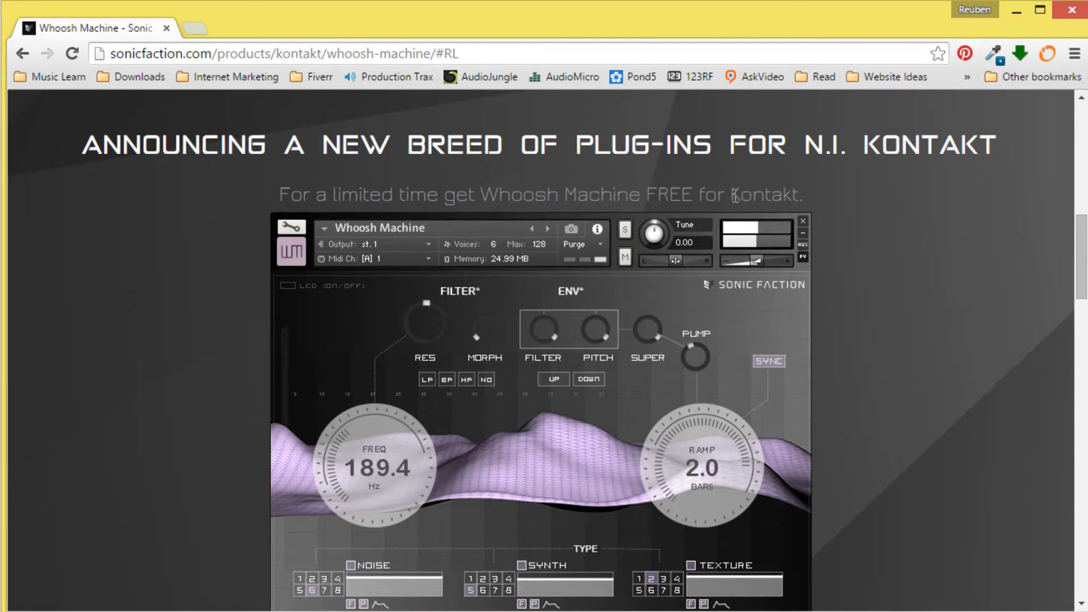
pyautogui.scroll(3)
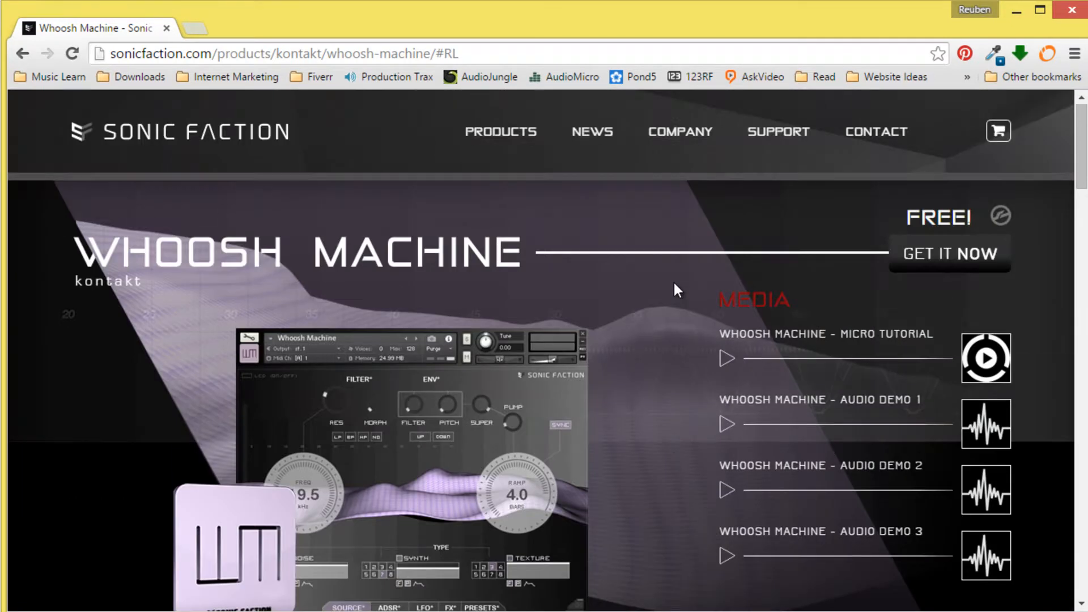
pyautogui.moveTo(375, 290)
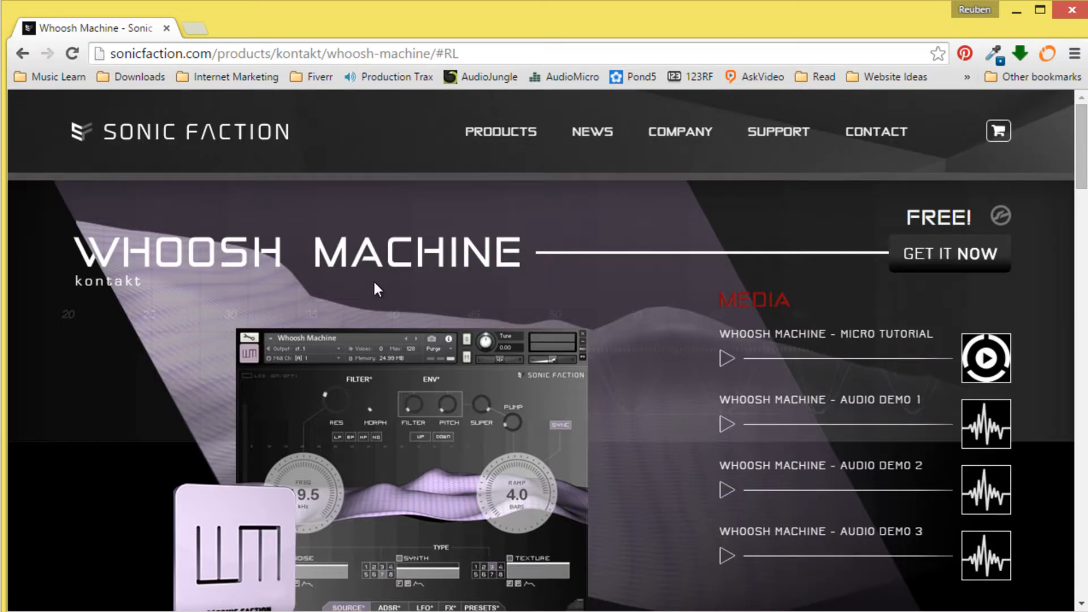
pyautogui.moveTo(562, 287)
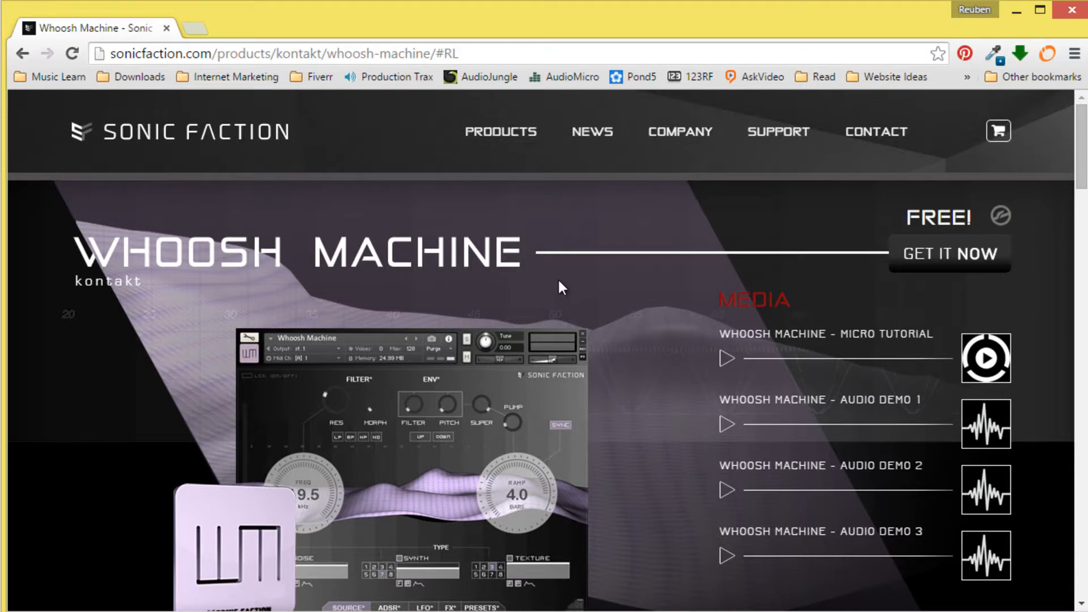
pyautogui.moveTo(546, 291)
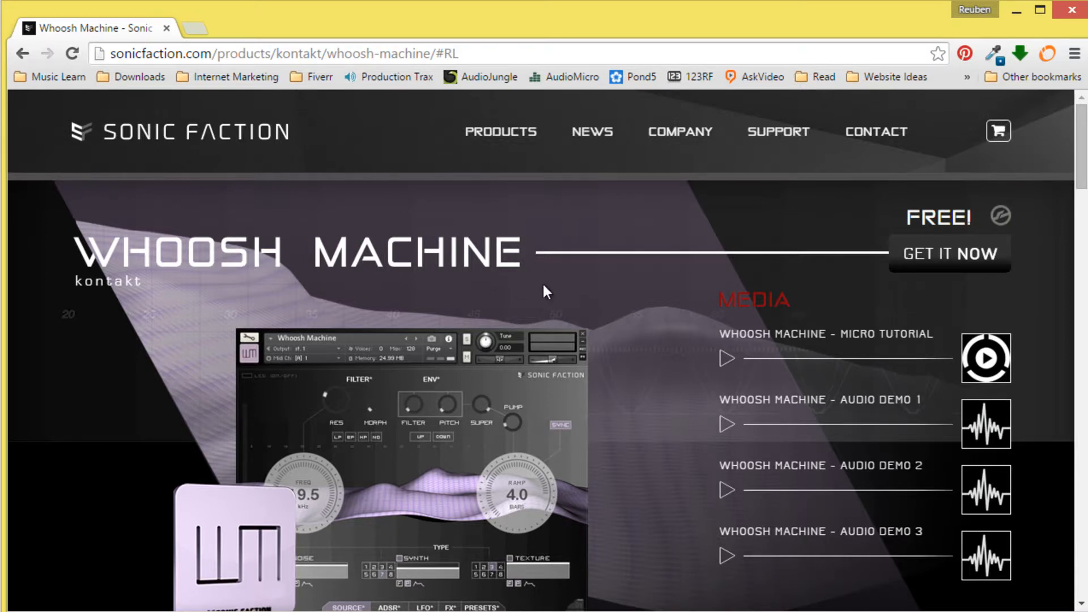
pyautogui.scroll(-3)
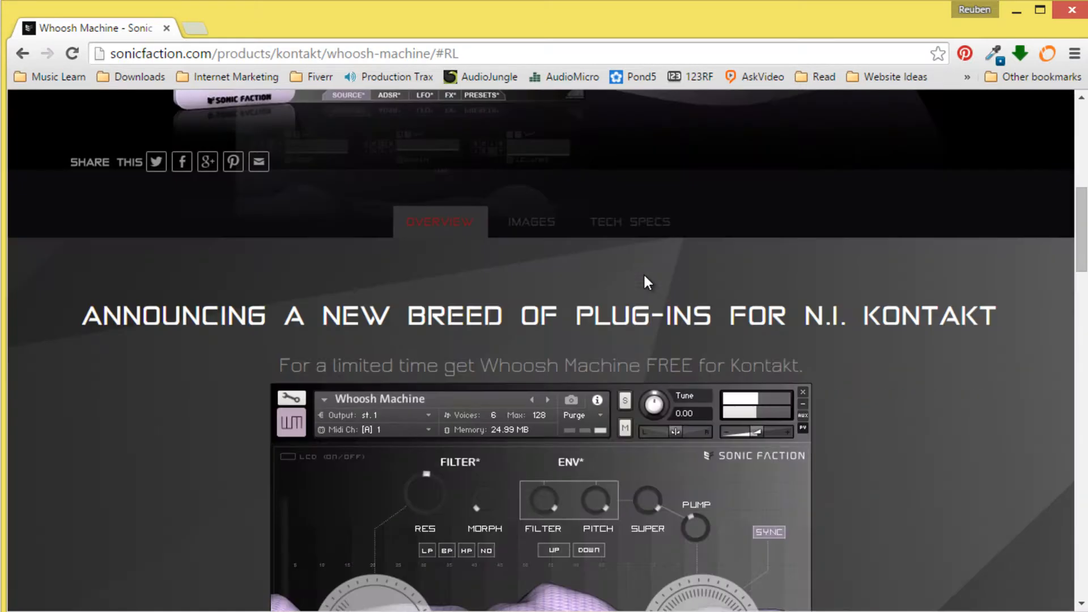
pyautogui.scroll(-3)
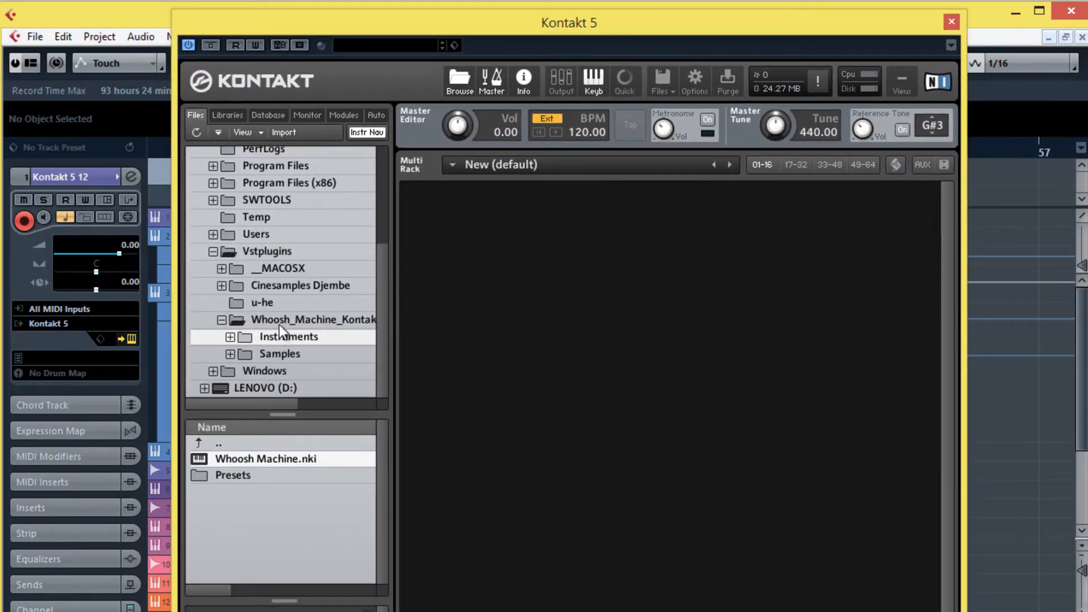
pyautogui.moveTo(304, 343)
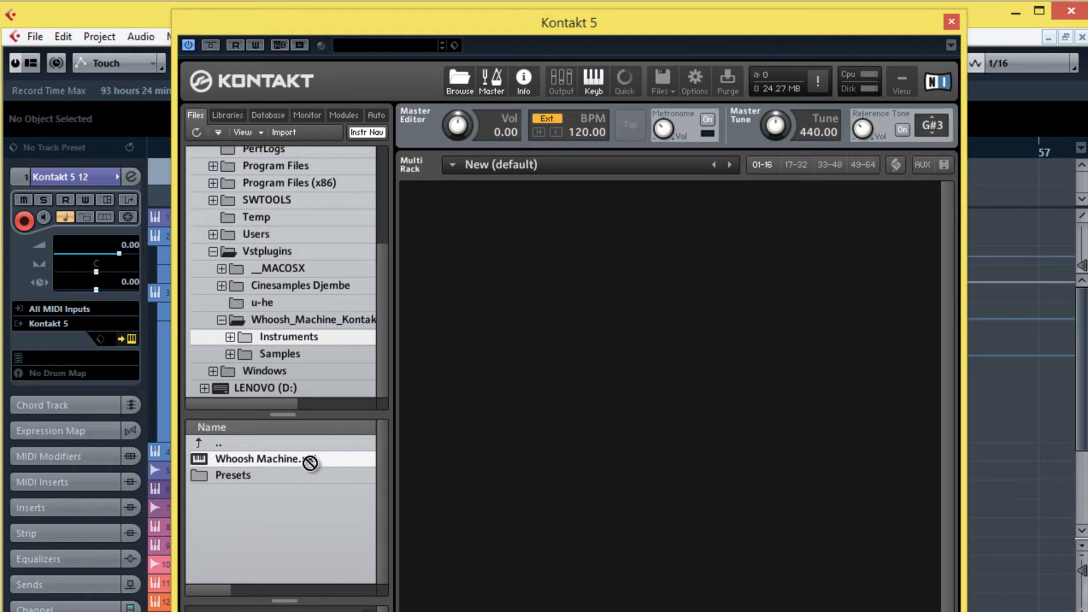
pyautogui.doubleClick(260, 459)
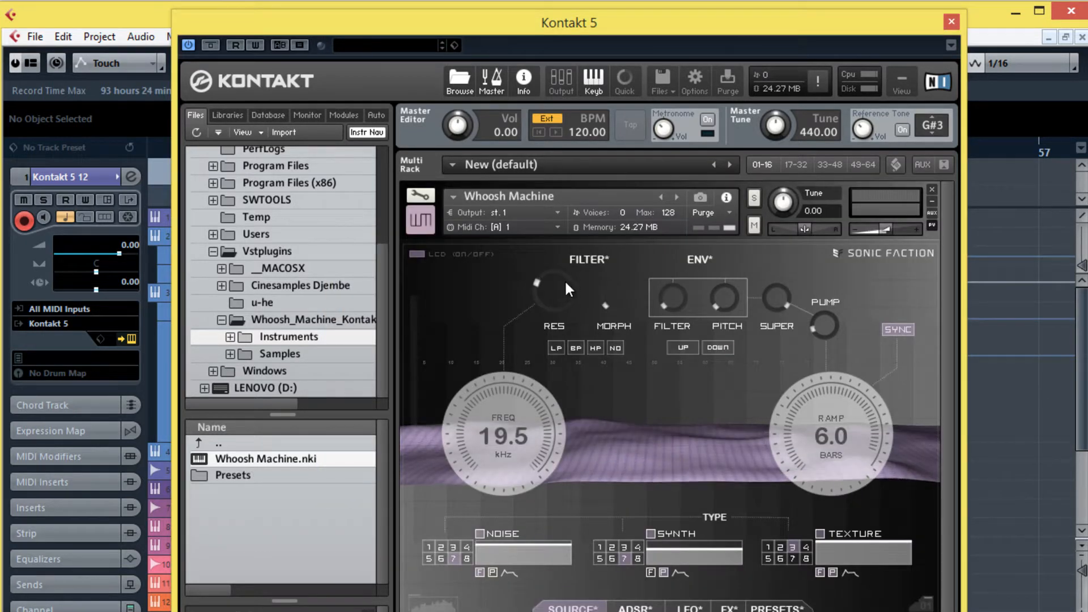
pyautogui.moveTo(657, 405)
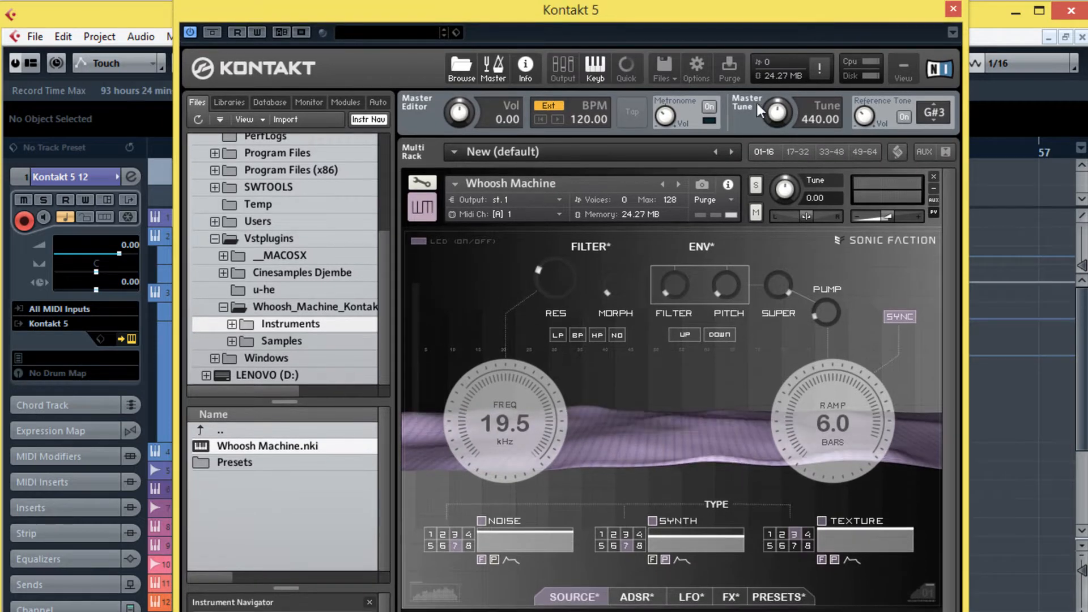
# - Browse the morph preset categories and load Initial.nka, setting the ramp to 8.0 bars
pyautogui.click(778, 597)
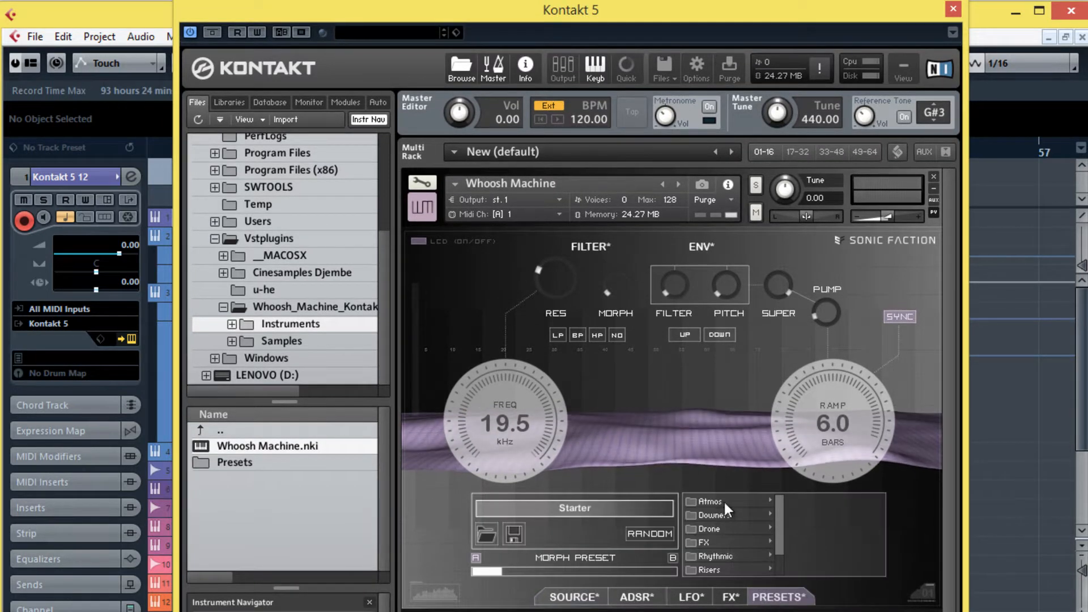
pyautogui.scroll(-3)
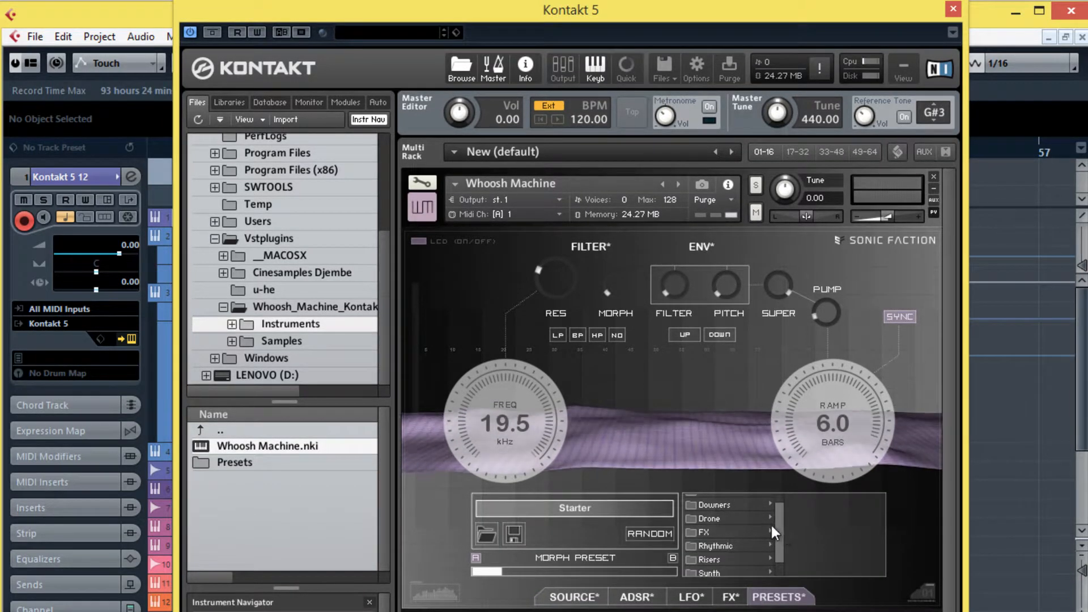
pyautogui.scroll(-3)
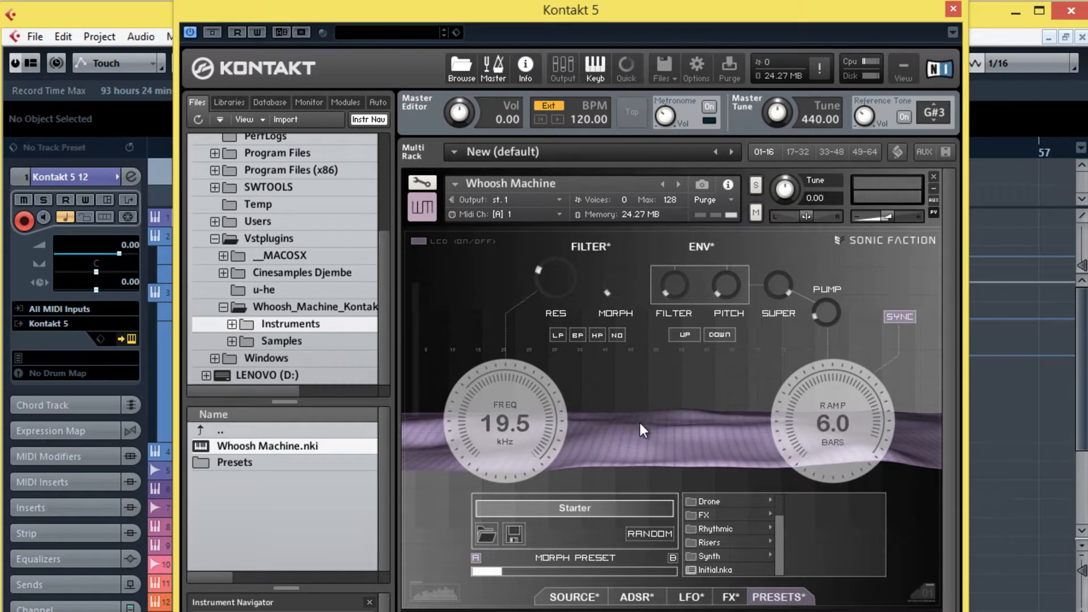
pyautogui.moveTo(747, 533)
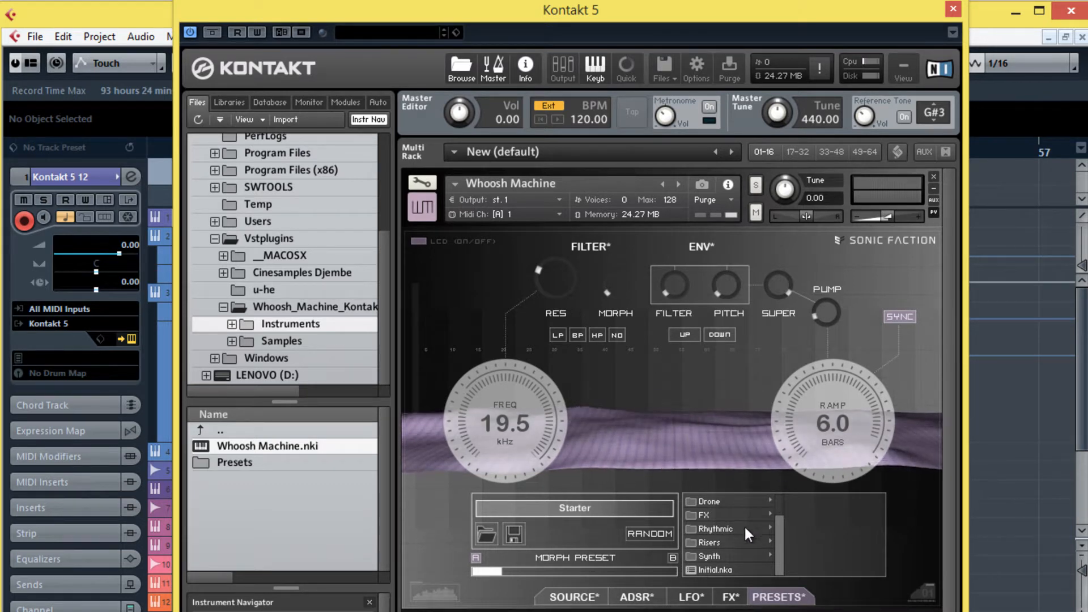
pyautogui.scroll(3)
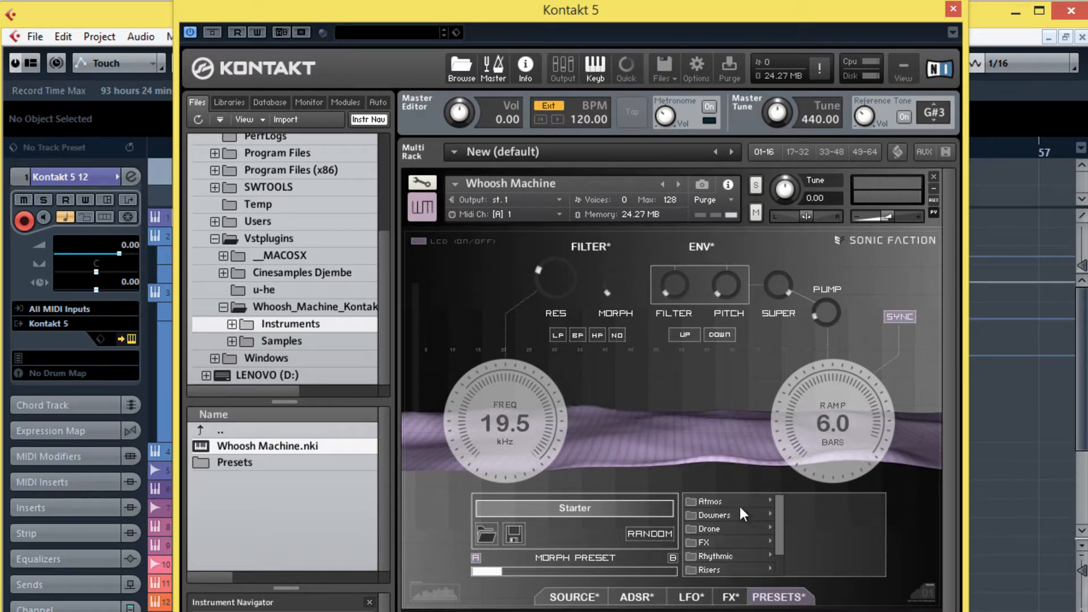
pyautogui.moveTo(785, 511)
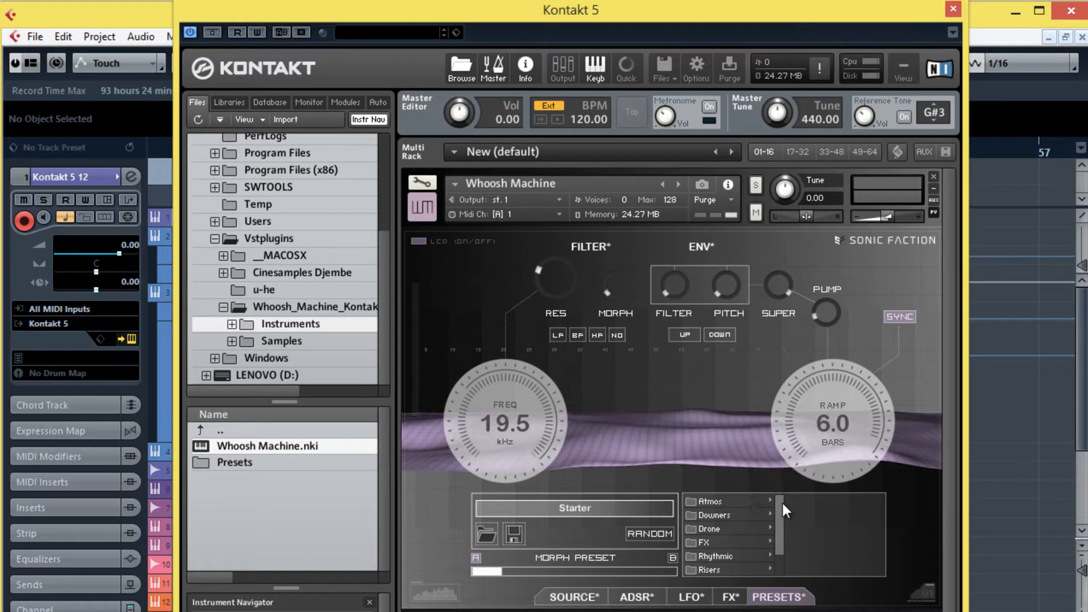
pyautogui.scroll(-3)
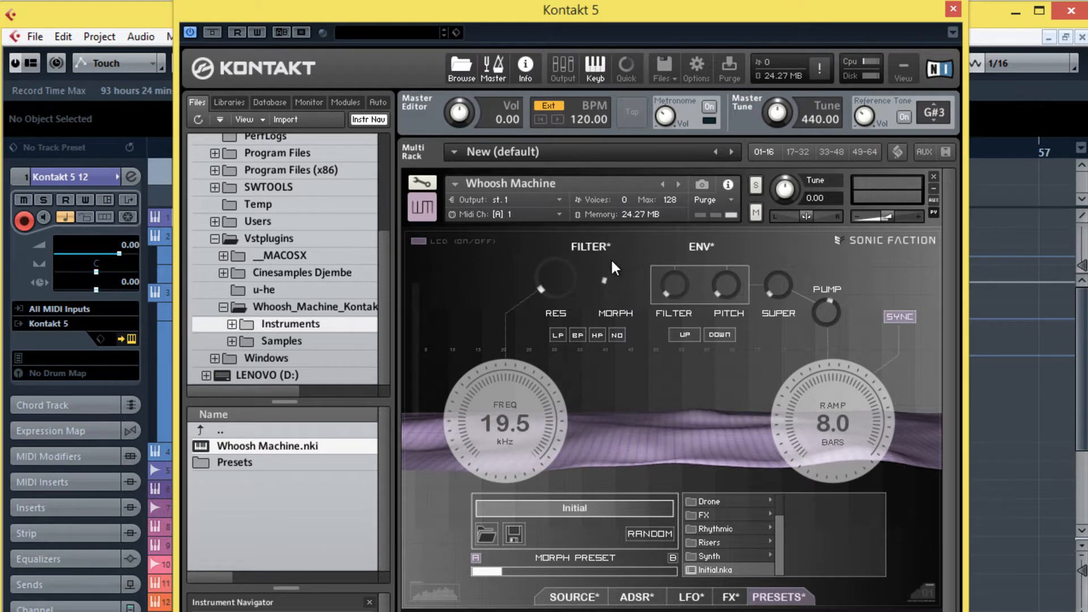
pyautogui.moveTo(702, 283)
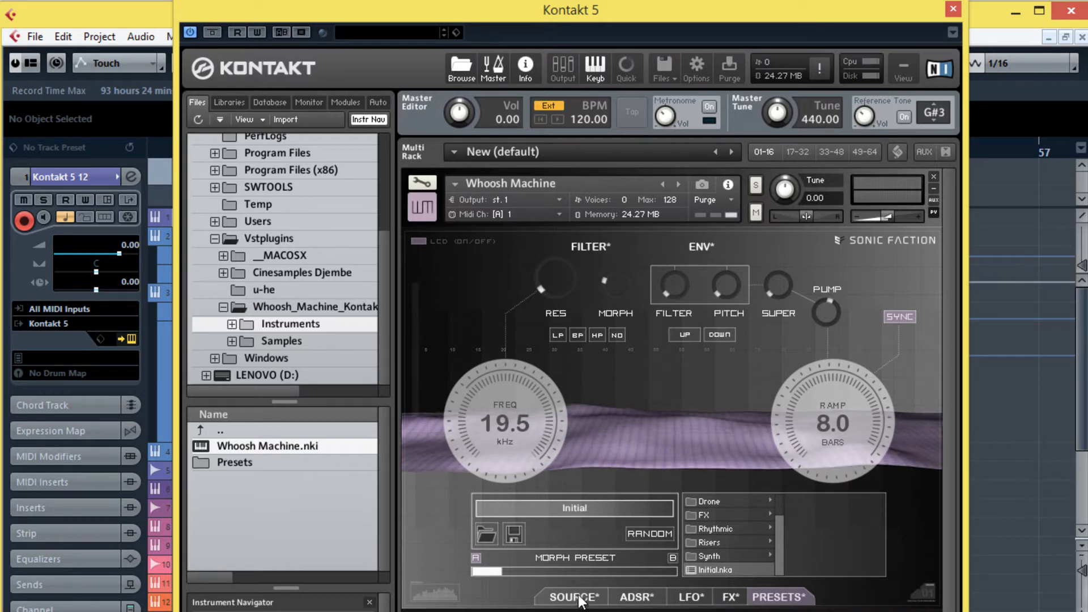
# - Show the Source page with Noise, Synth and Texture types and the ramp at 3.0 bars
pyautogui.click(569, 597)
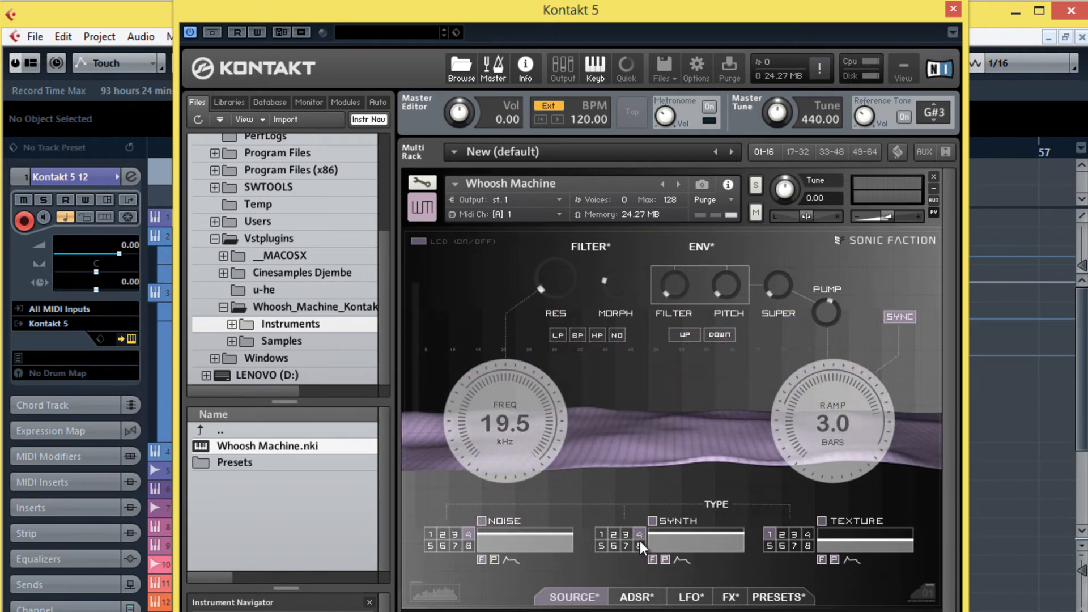
pyautogui.moveTo(685, 394)
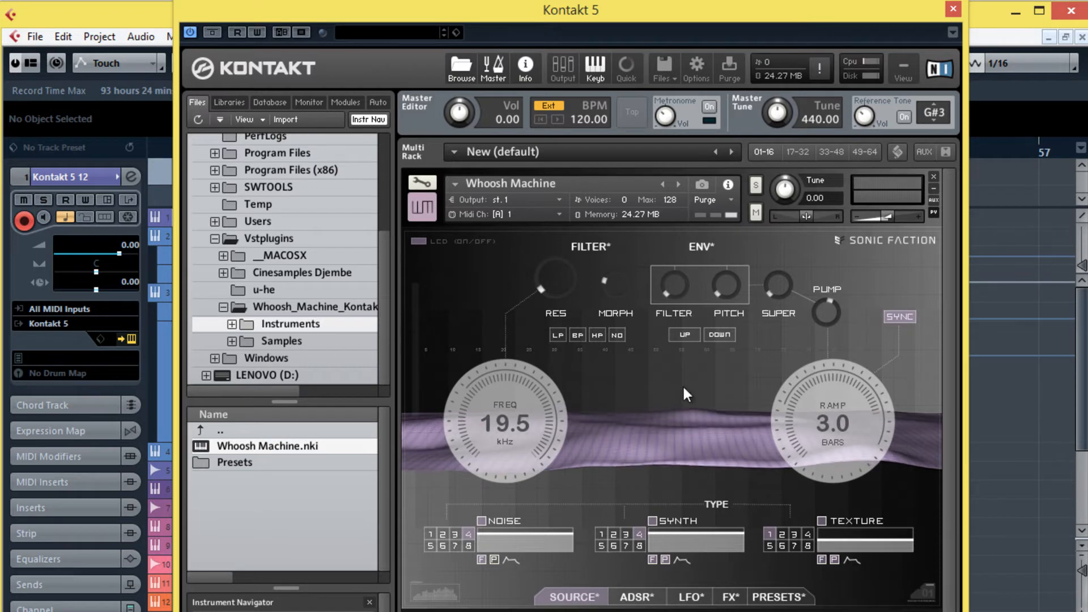
pyautogui.moveTo(706, 537)
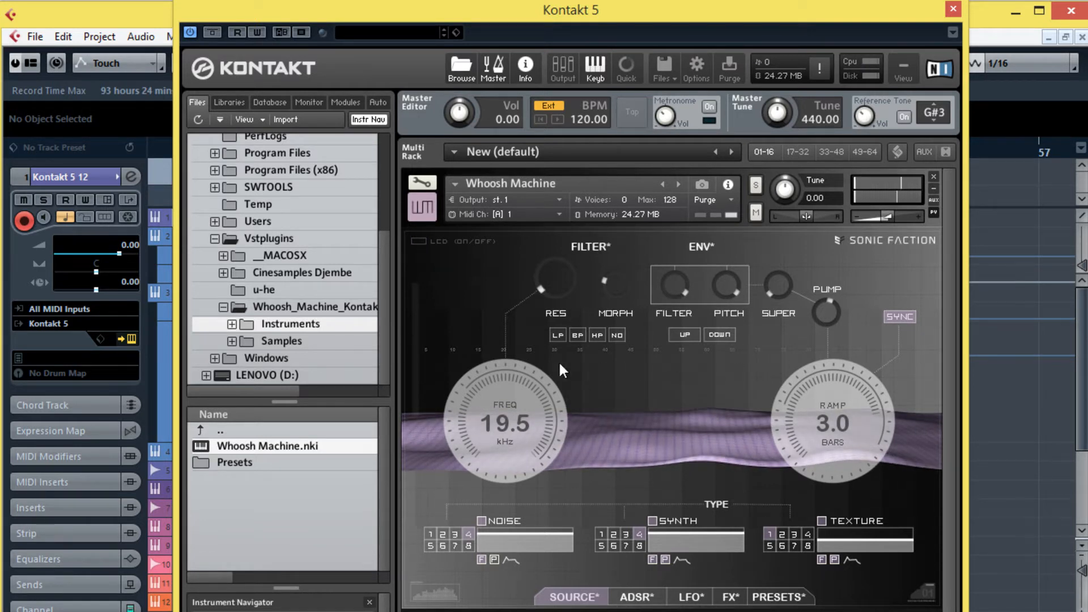
pyautogui.moveTo(870, 348)
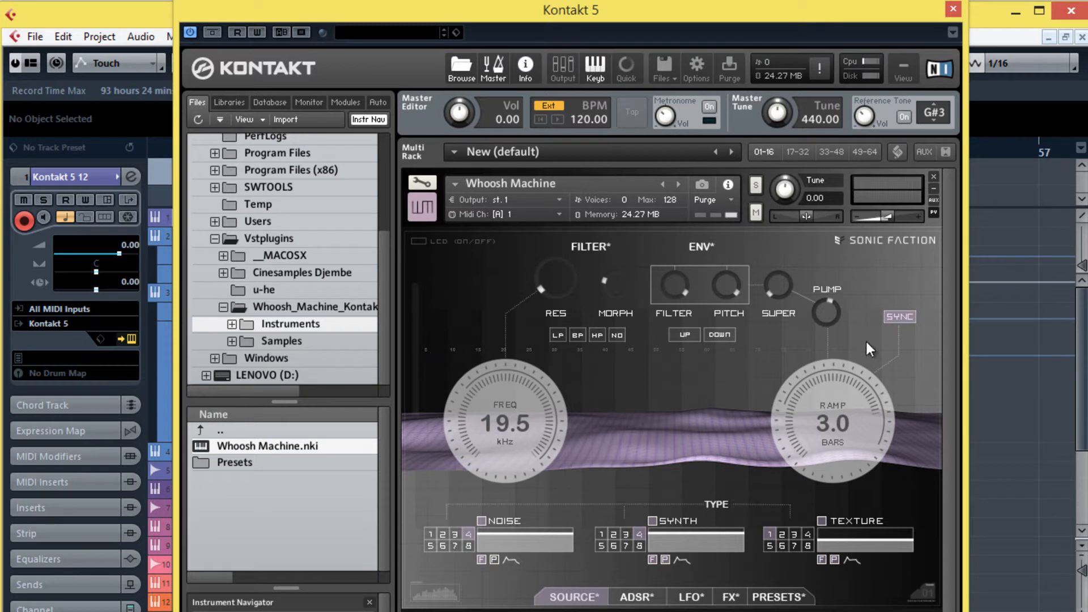
pyautogui.moveTo(595, 54)
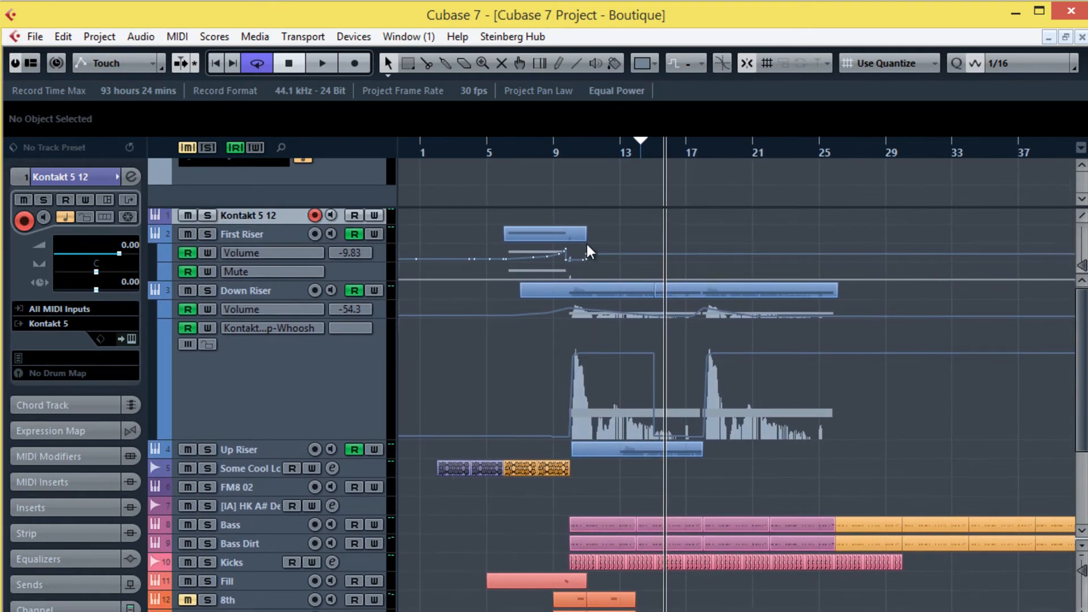
# - Select the First Riser track's parts and colour them orange from the toolbar colour menu
pyautogui.click(240, 233)
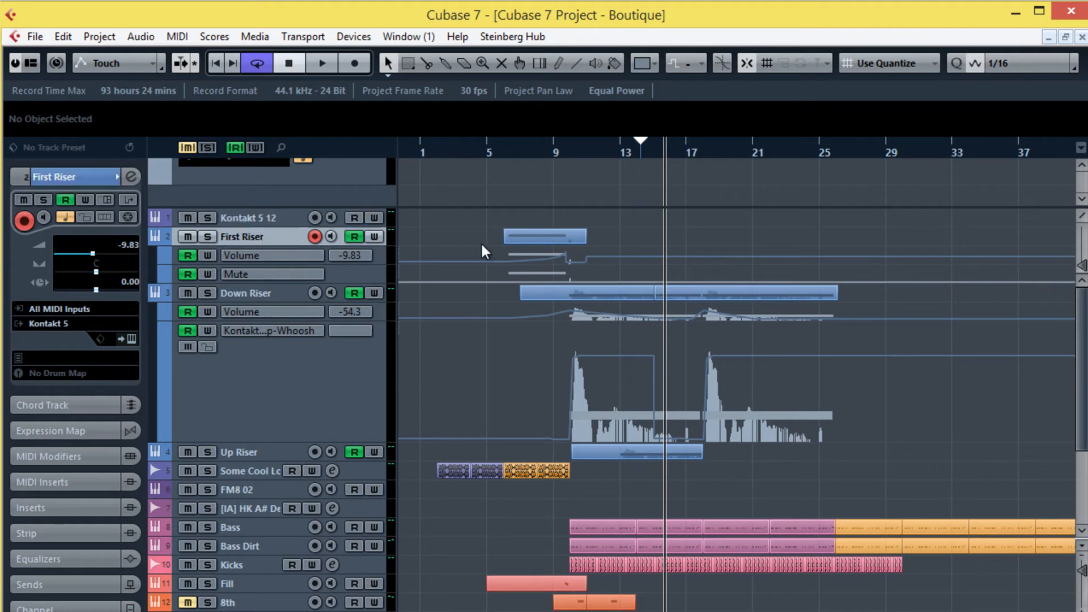
pyautogui.click(545, 236)
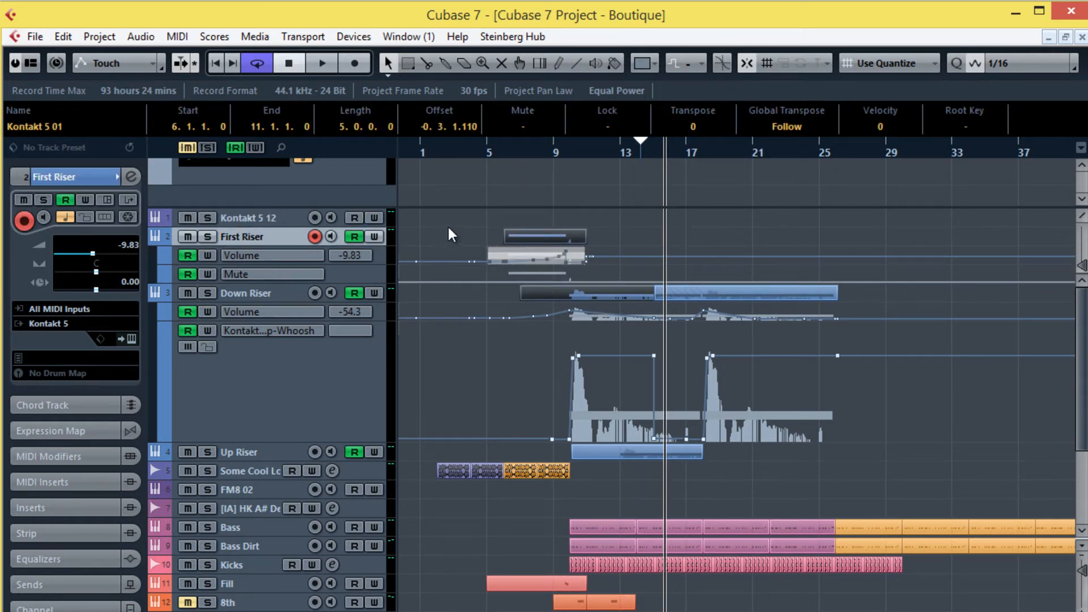
pyautogui.click(641, 63)
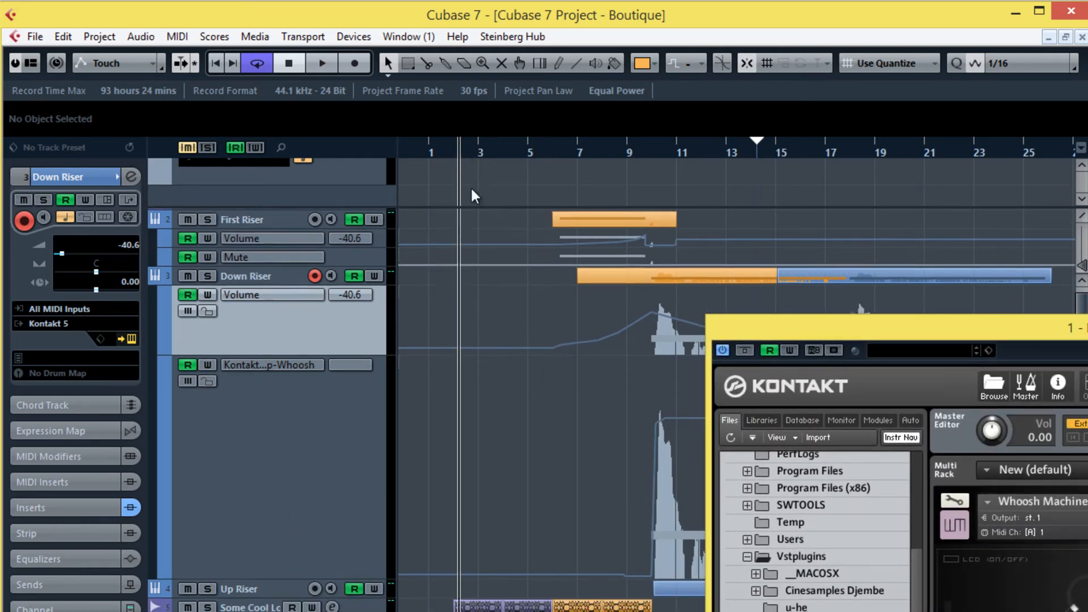
# - Bring the Down Riser's Kontakt 5 instrument window forward to review its FX
pyautogui.click(321, 64)
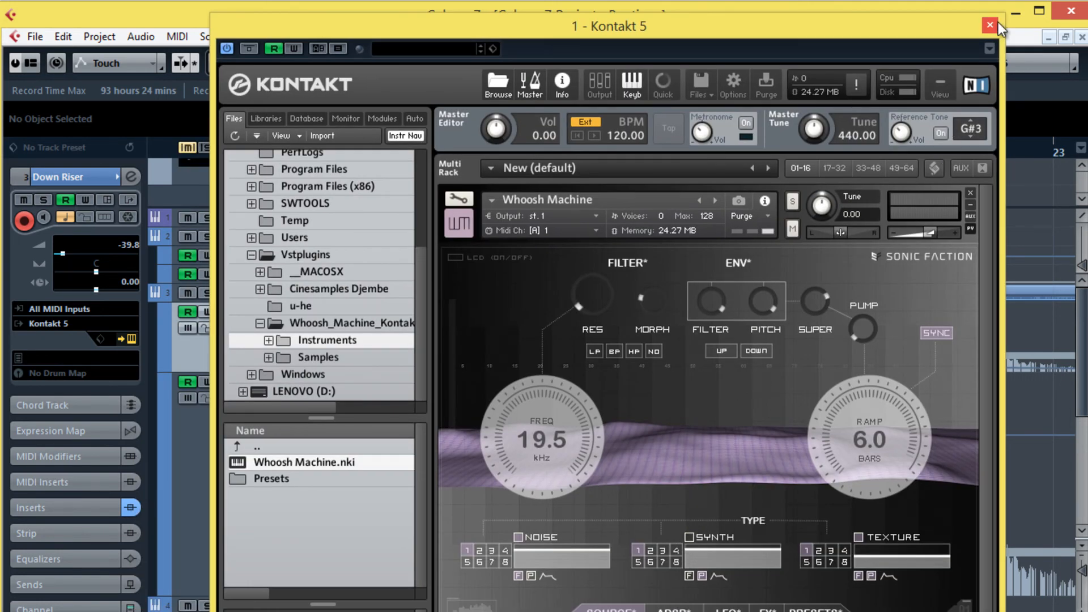
pyautogui.moveTo(758, 605)
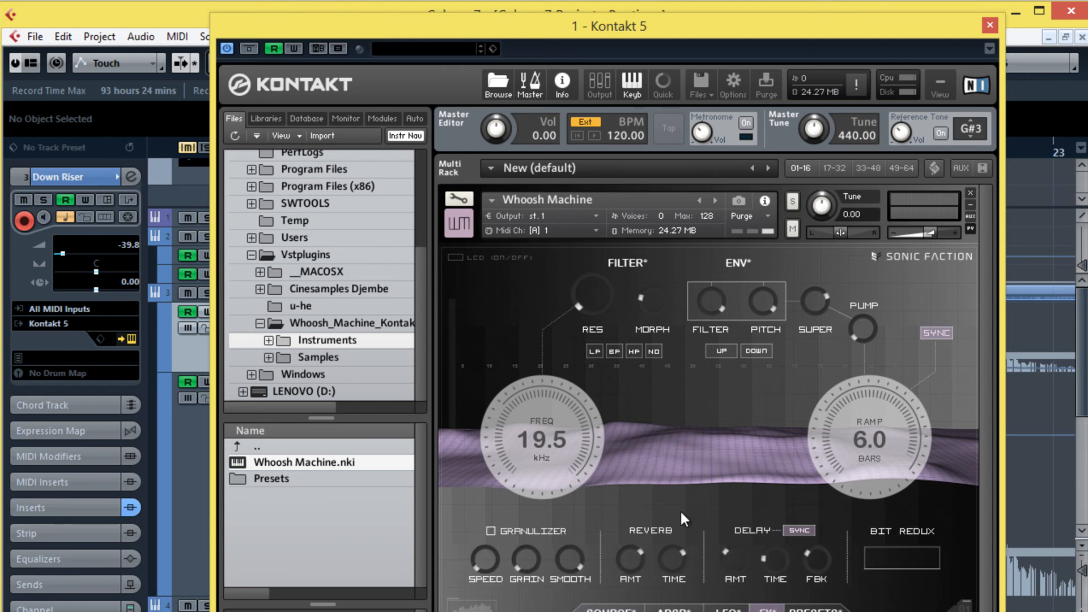
pyautogui.moveTo(635, 493)
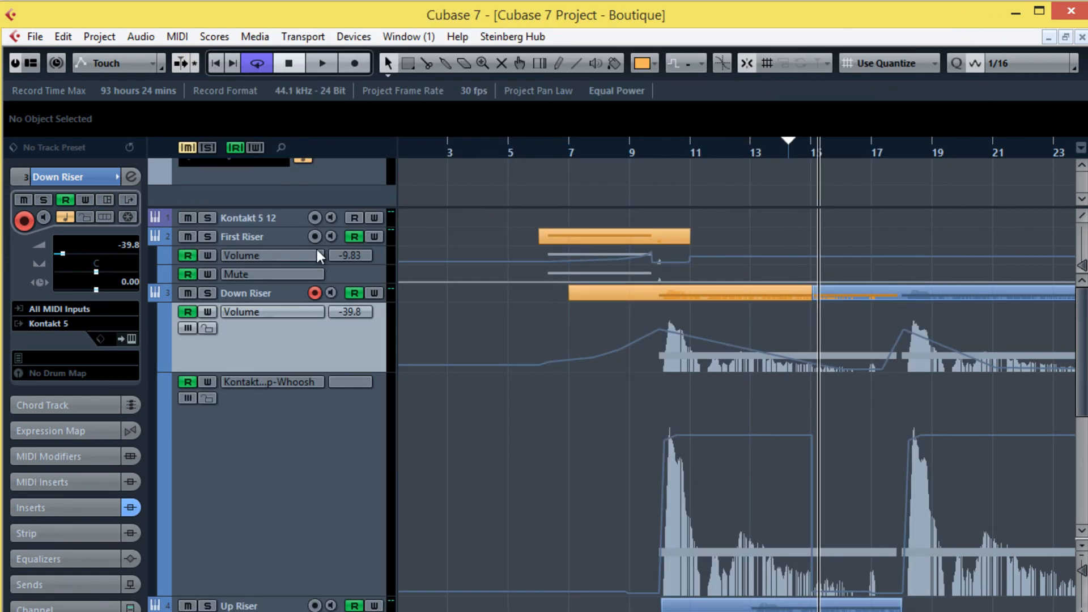
# - Expand the Inspector's Inserts to reveal VC 2A, StereoEnhancer and RC 48 on Down Riser
pyautogui.click(30, 507)
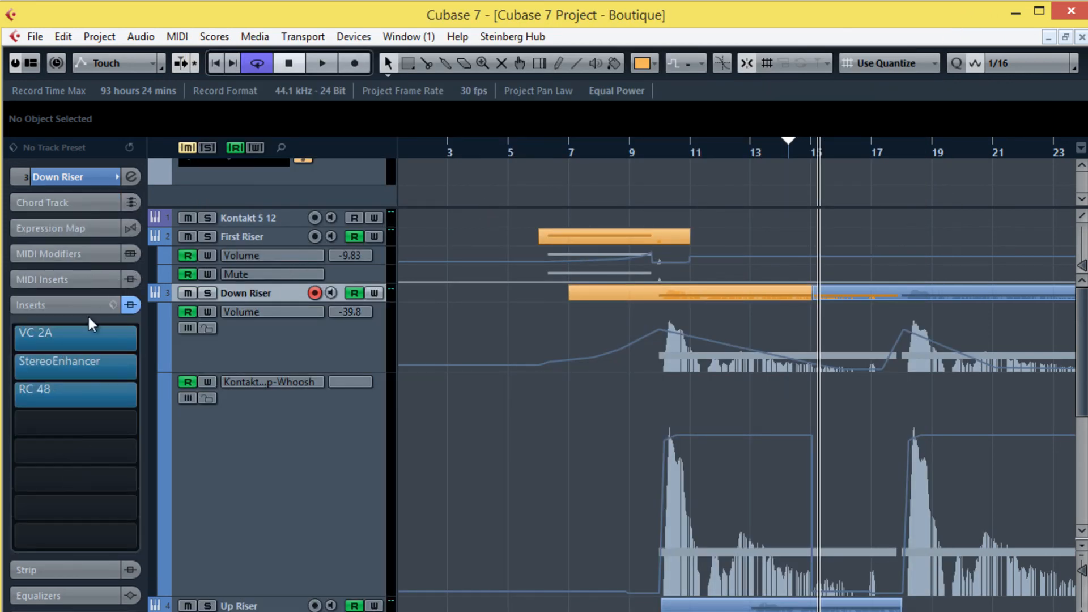
pyautogui.moveTo(89, 388)
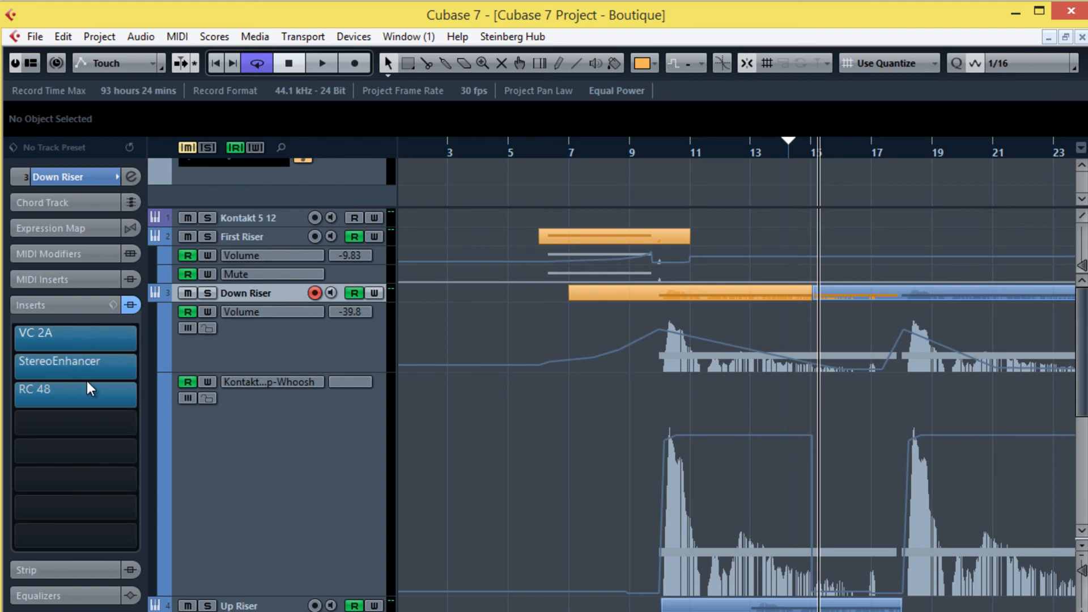
pyautogui.scroll(-3)
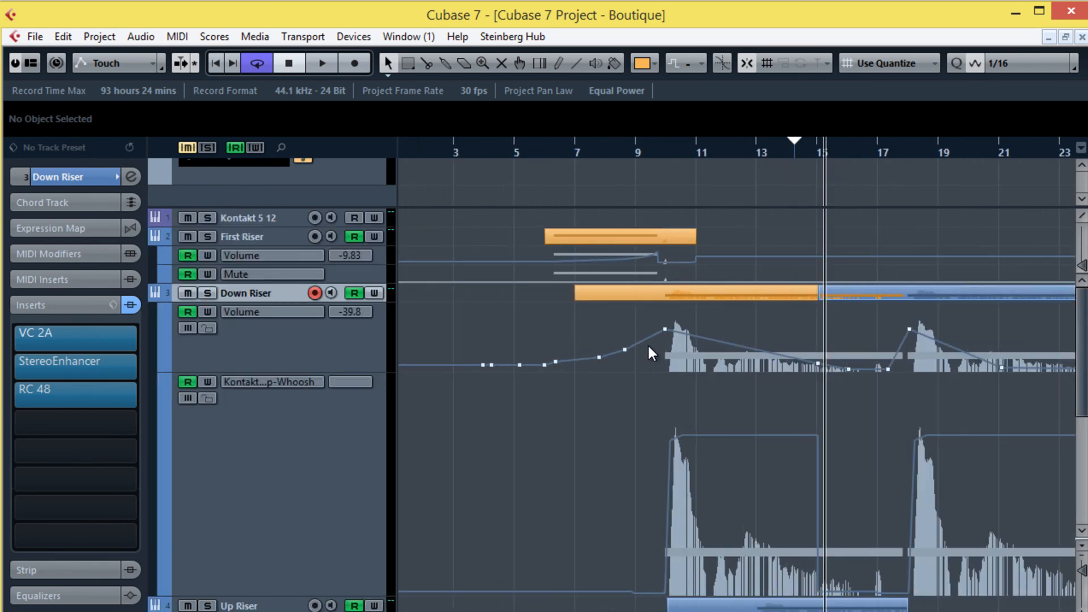
pyautogui.scroll(-3)
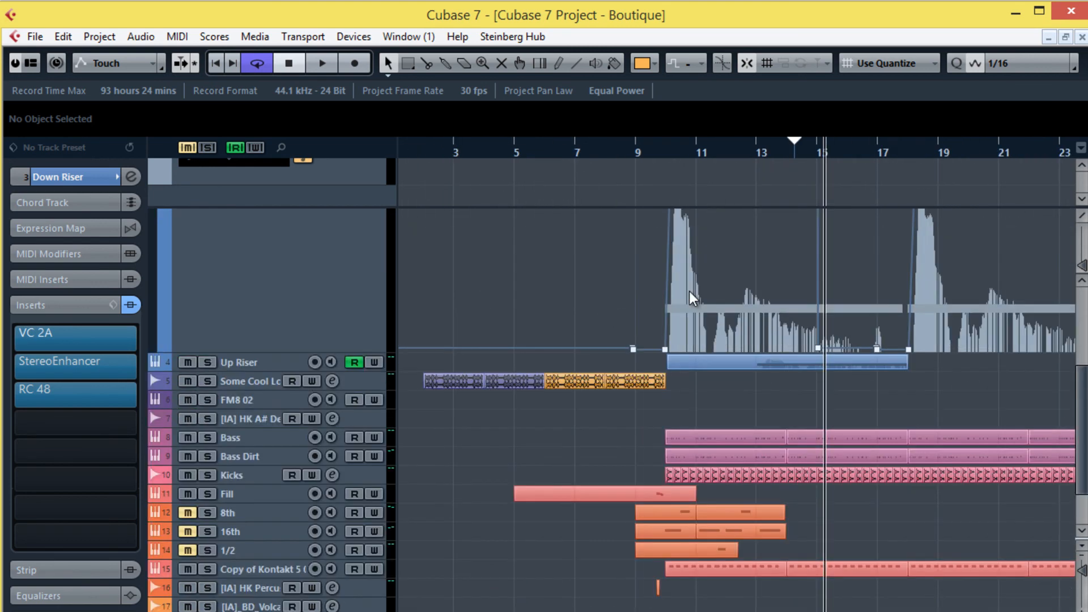
pyautogui.scroll(-3)
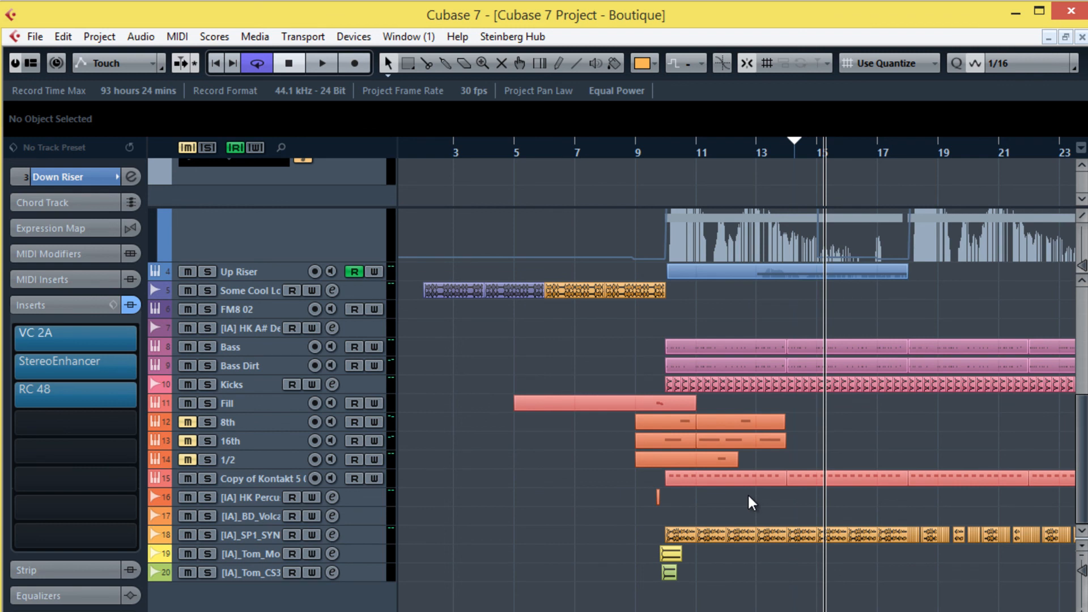
pyautogui.moveTo(743, 277)
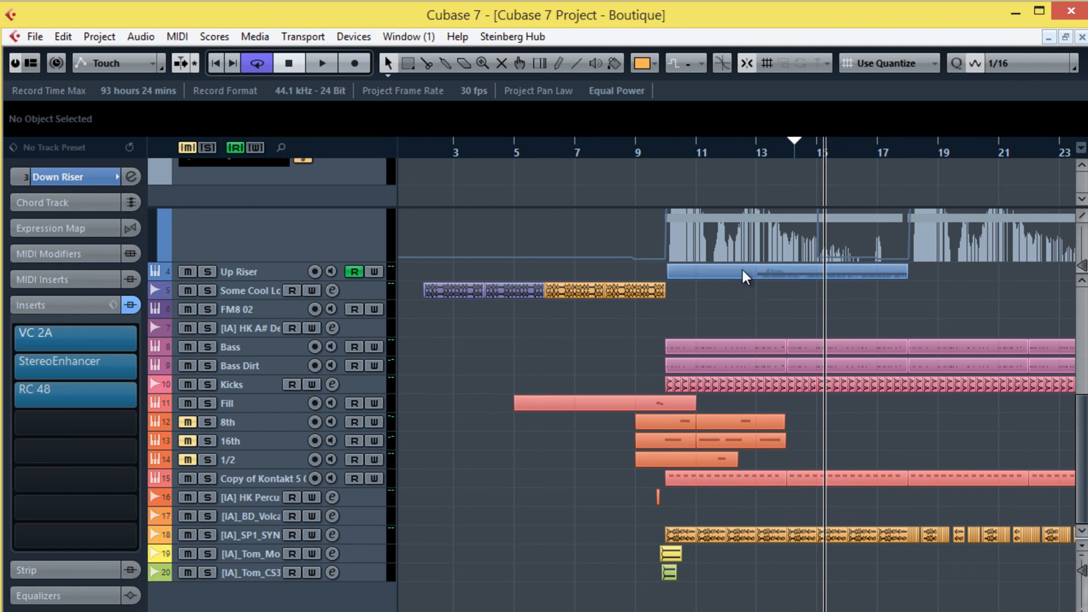